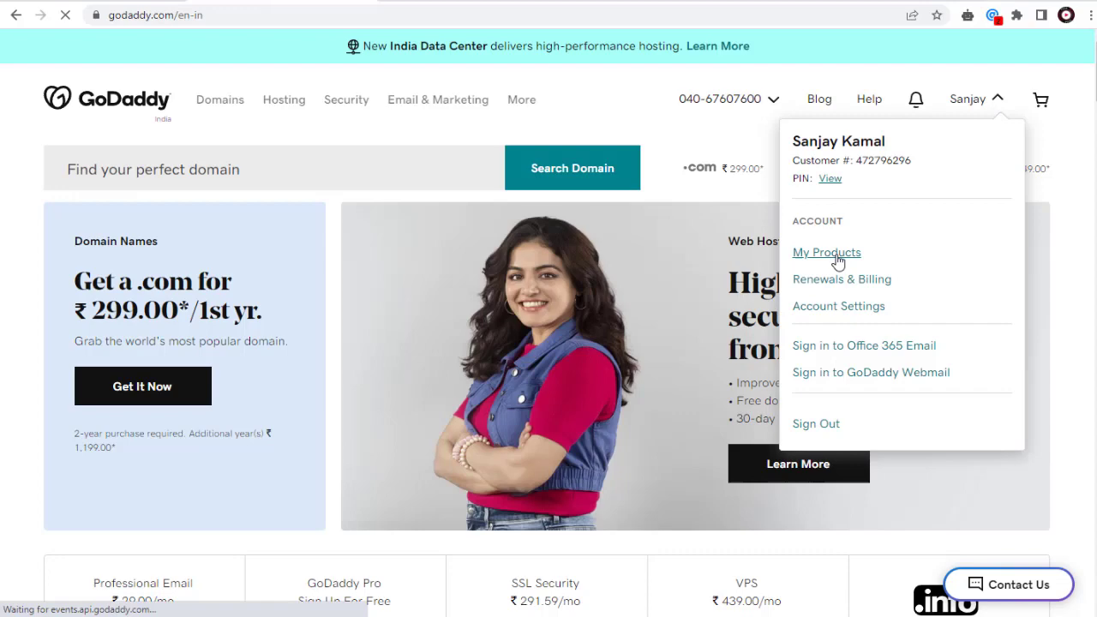
Step: From My Products, manage the Deluxe Linux Hosting with cPanel plan for contentson.com
click(826, 252)
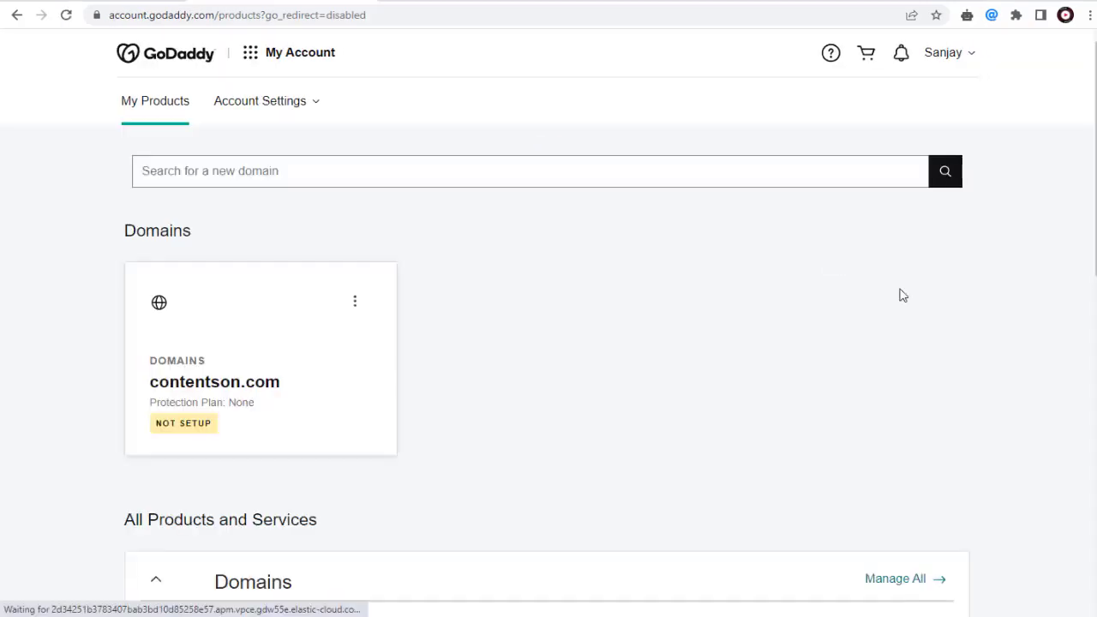
scroll(down, 3)
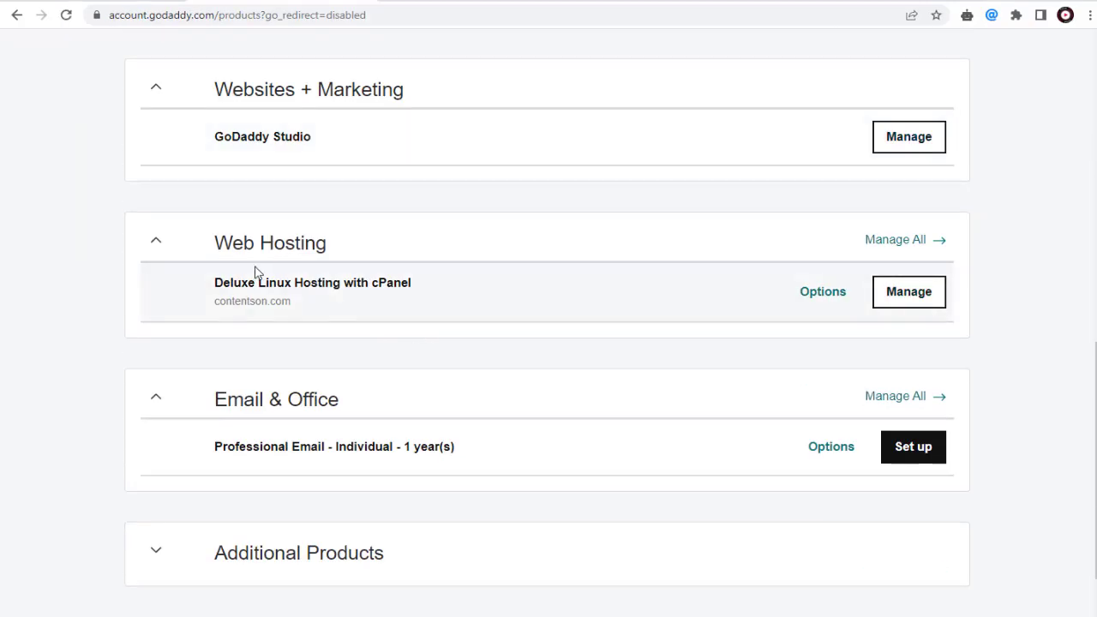
mouse_move(908, 291)
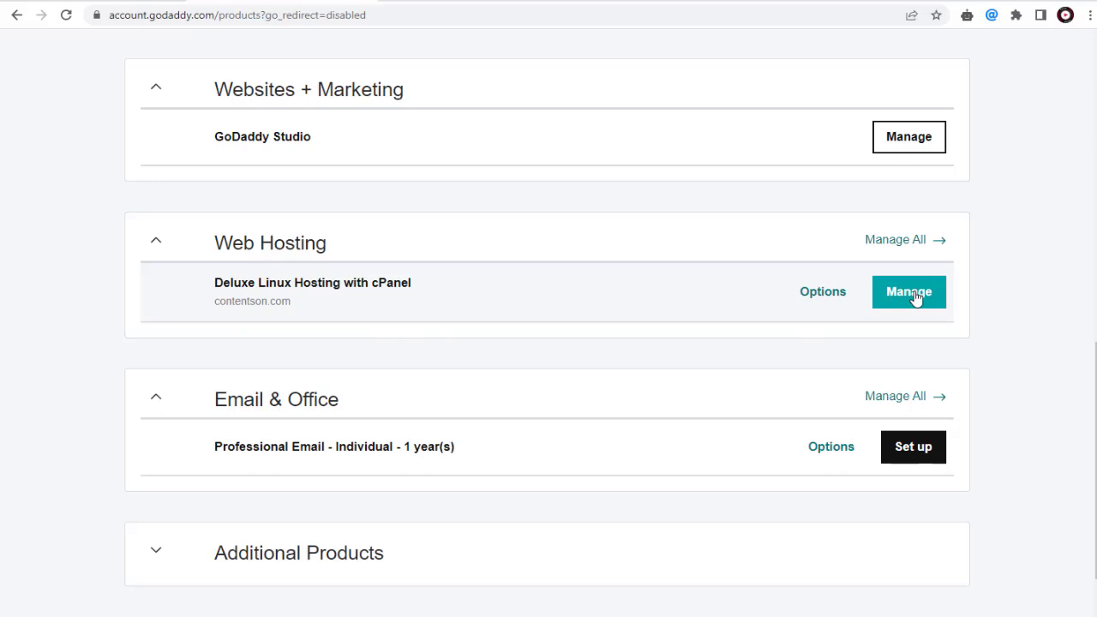
click(908, 291)
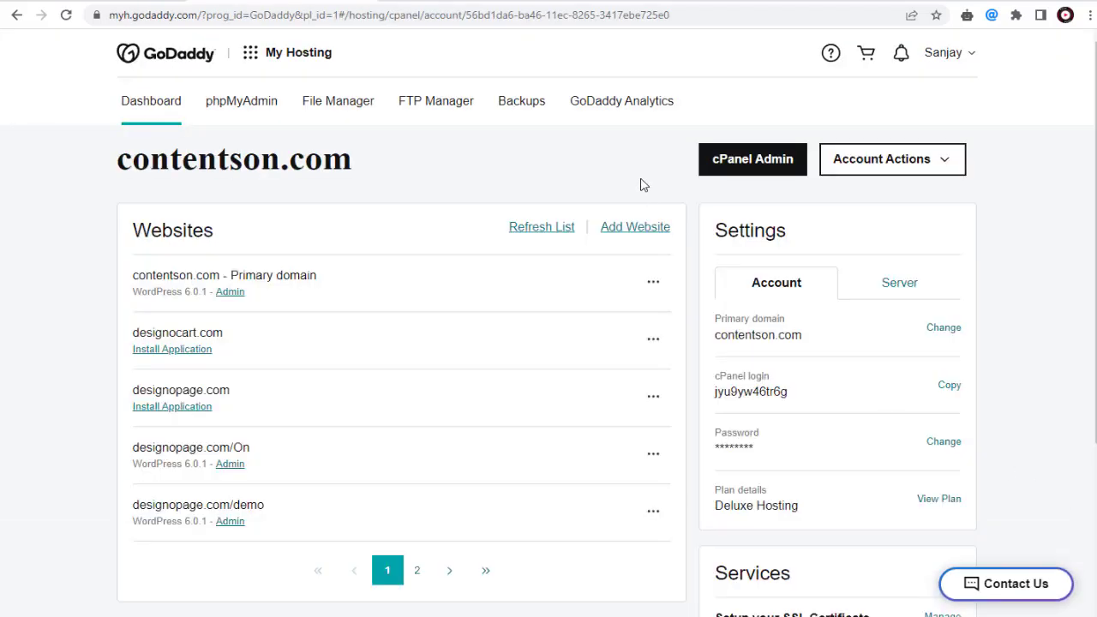
mouse_move(730, 170)
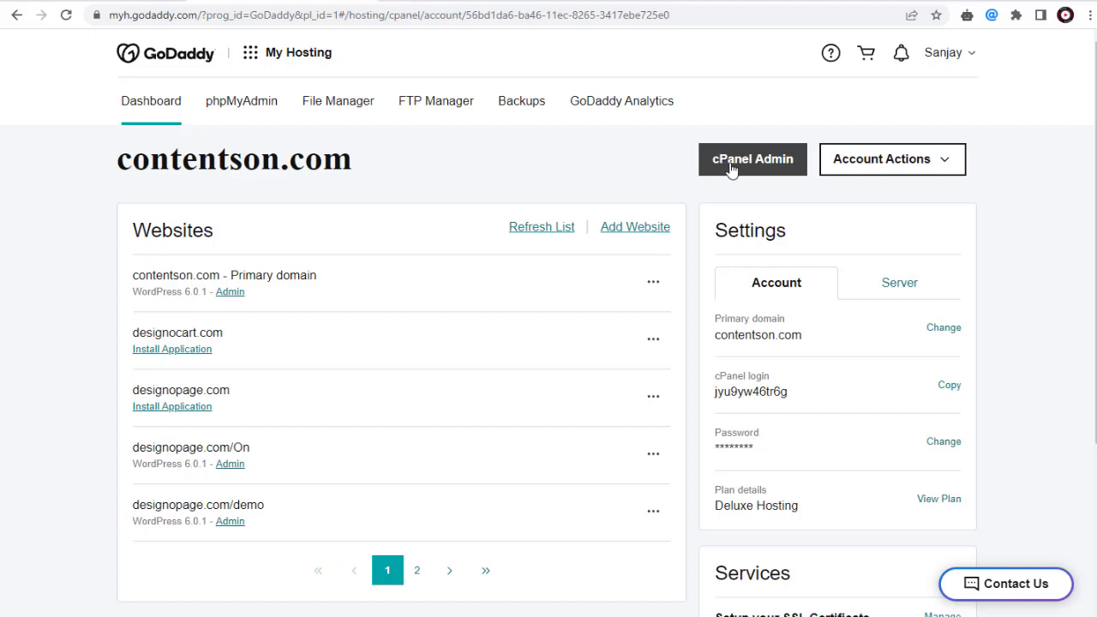
Step: Launch cPanel Admin for the hosting and bring the Email tools section into view
click(750, 158)
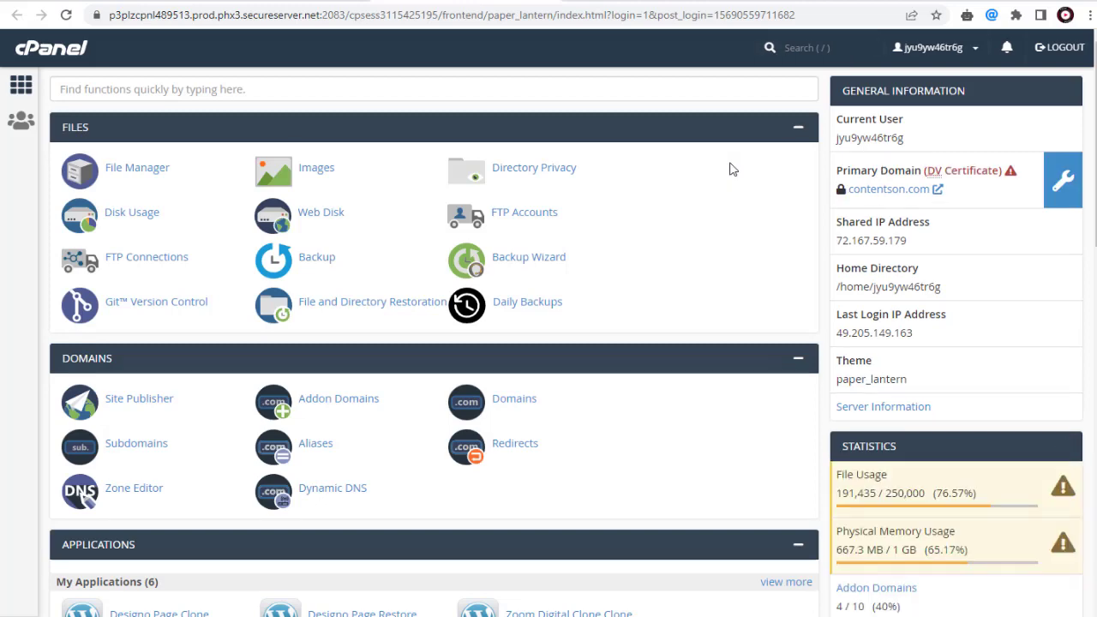
scroll(down, 3)
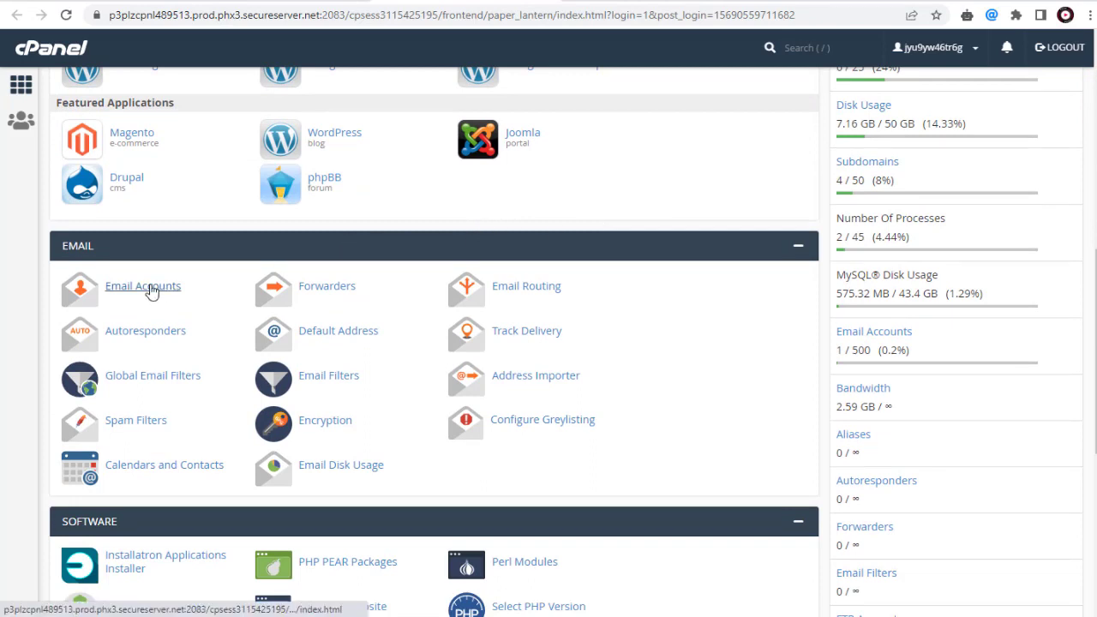
click(142, 285)
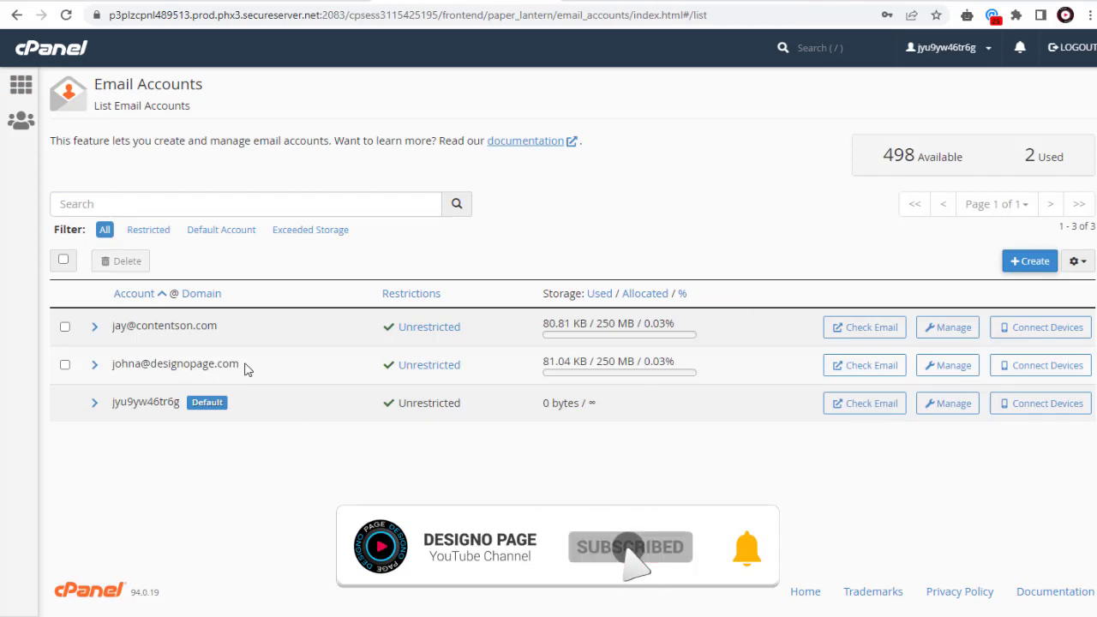
double_click(175, 364)
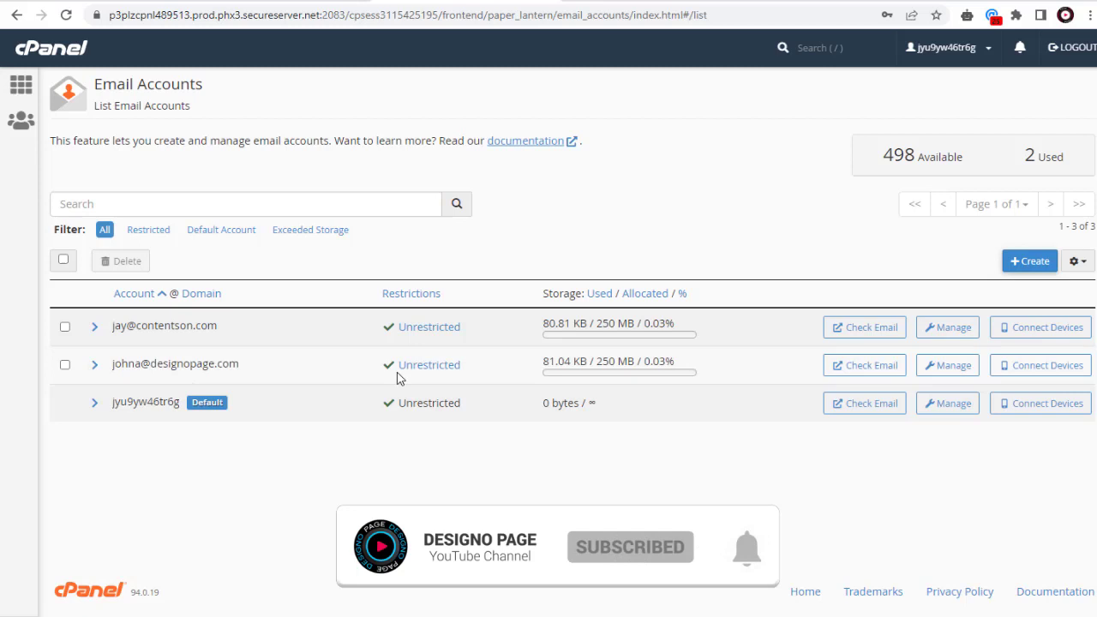
mouse_move(946, 363)
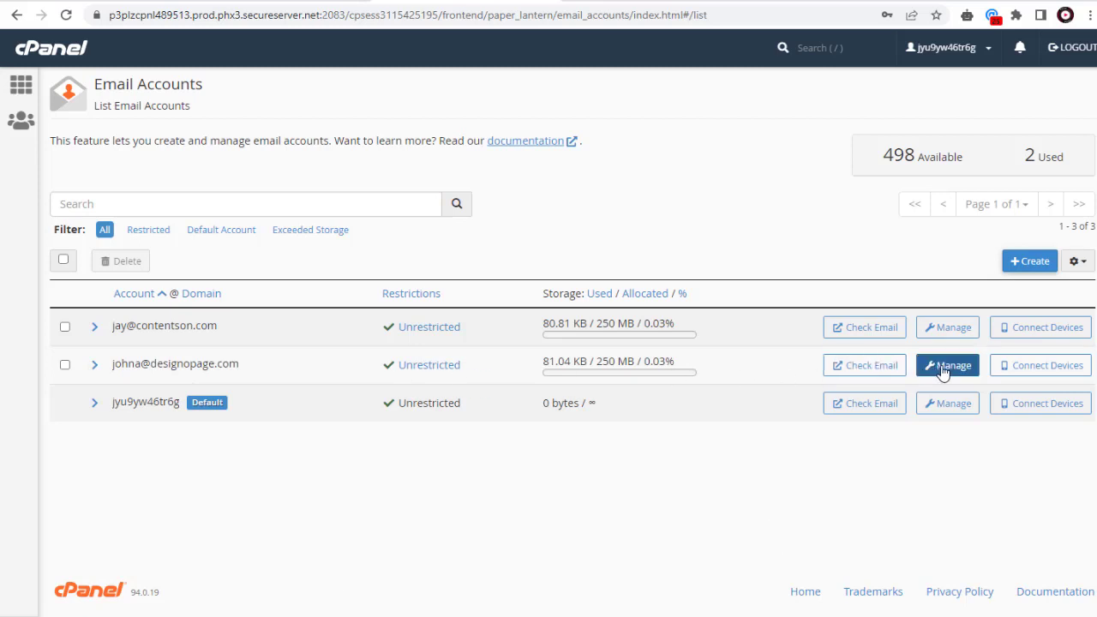
mouse_move(945, 365)
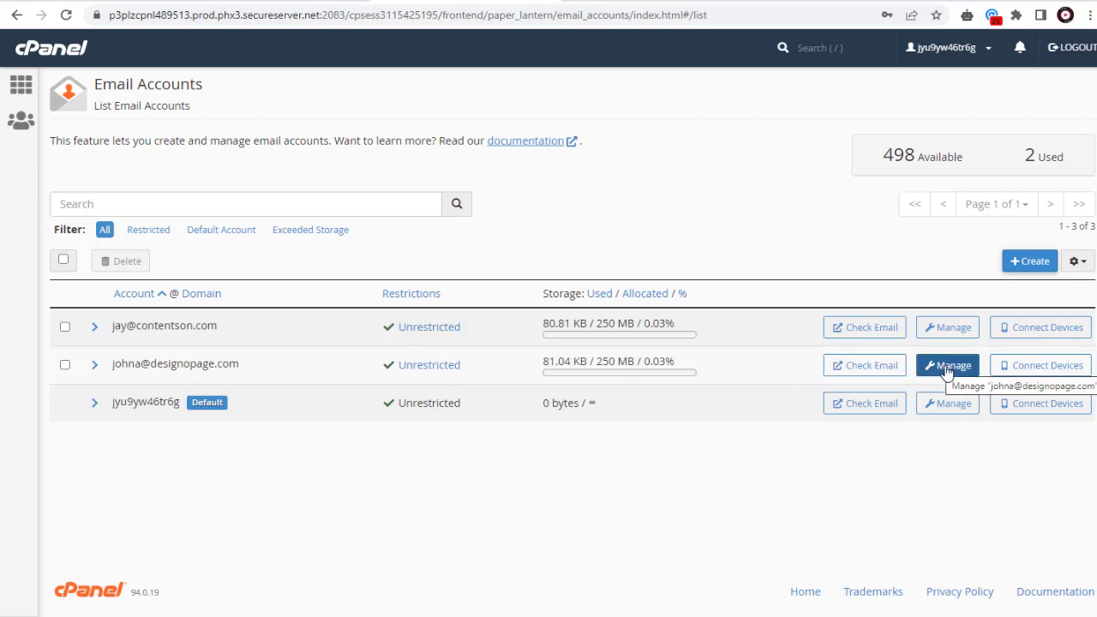
click(946, 365)
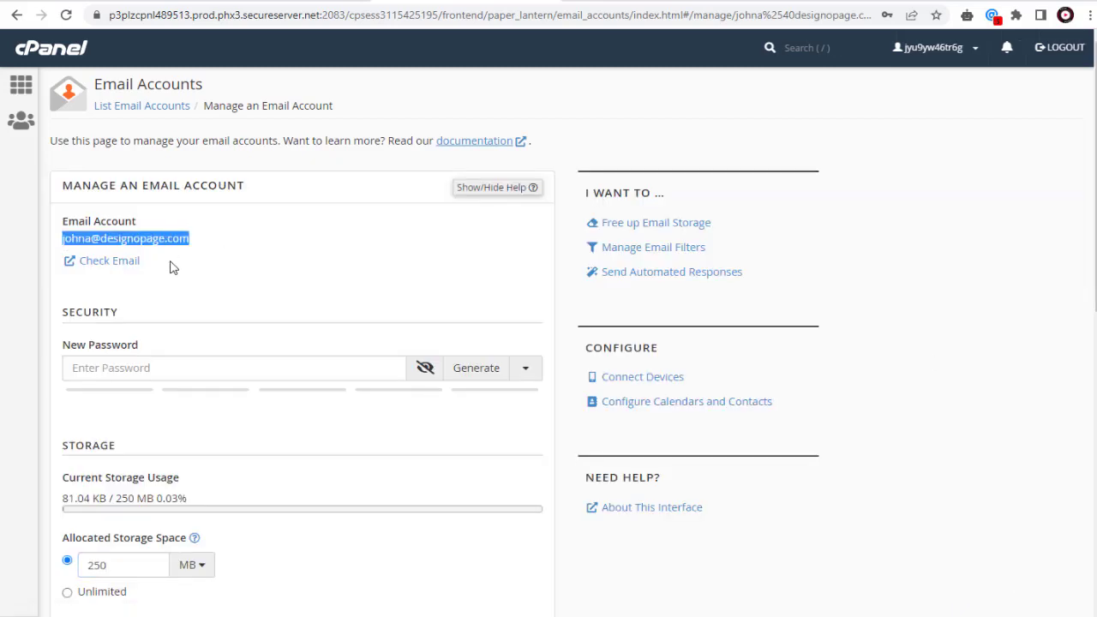
text(•)
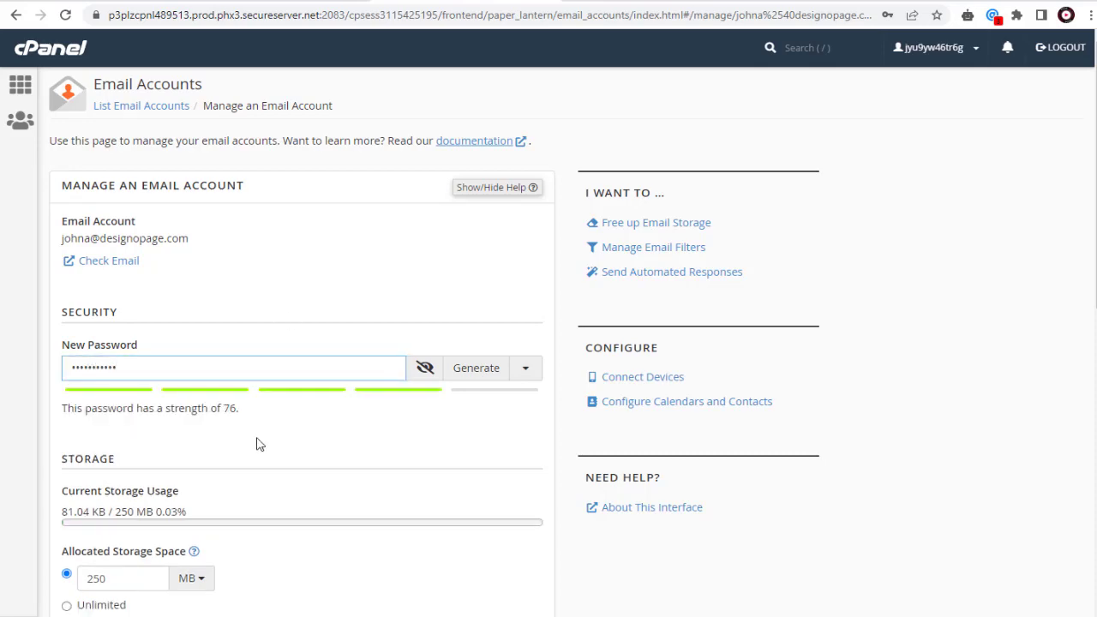
scroll(down, 3)
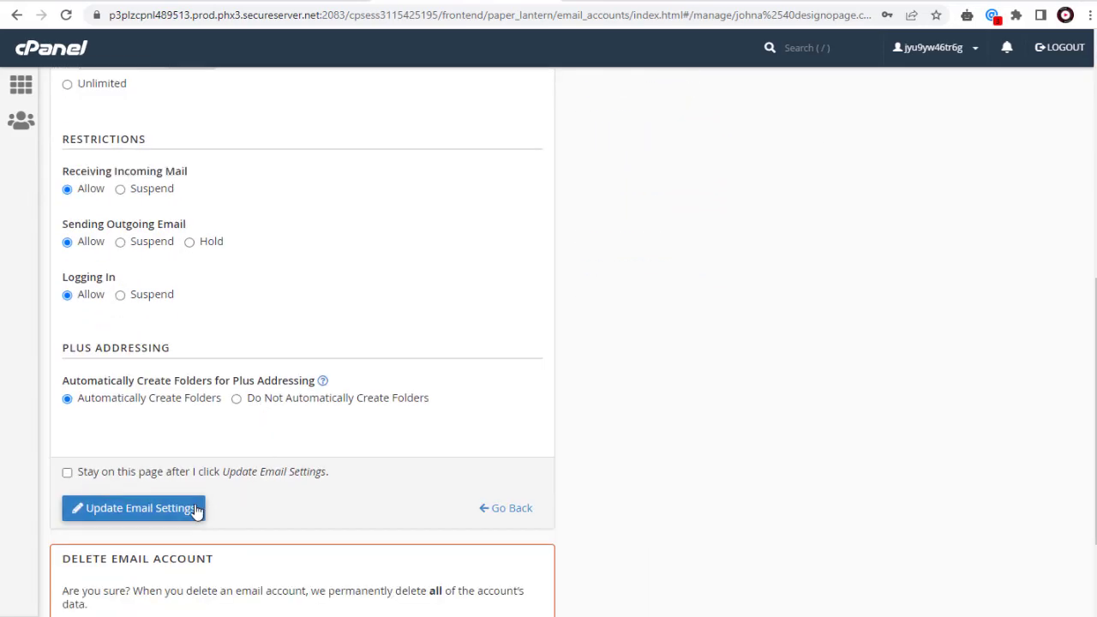
click(134, 508)
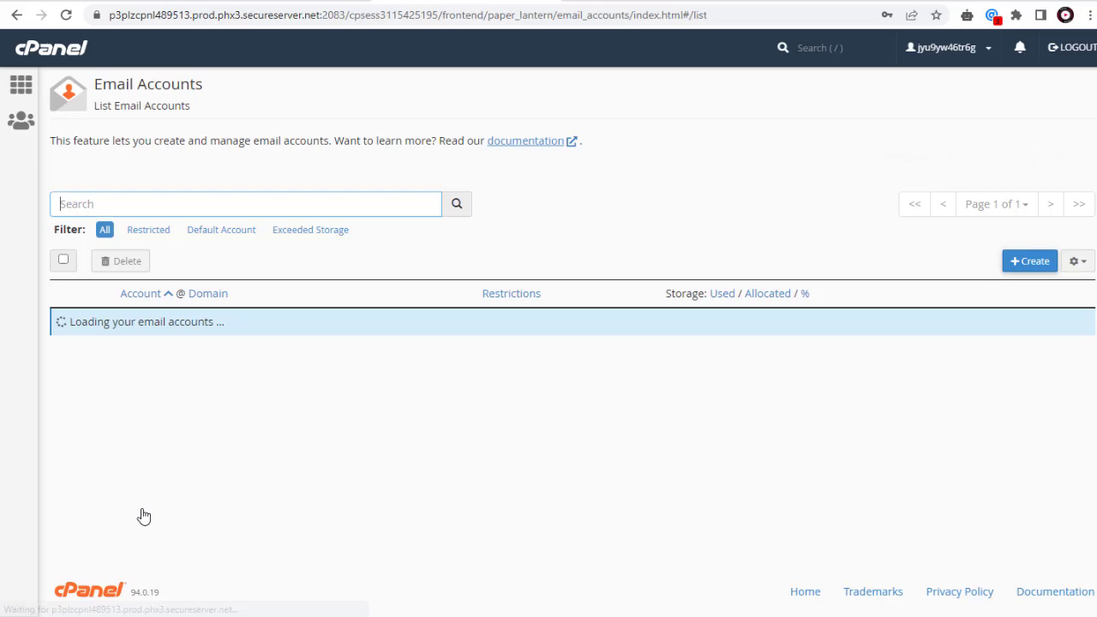